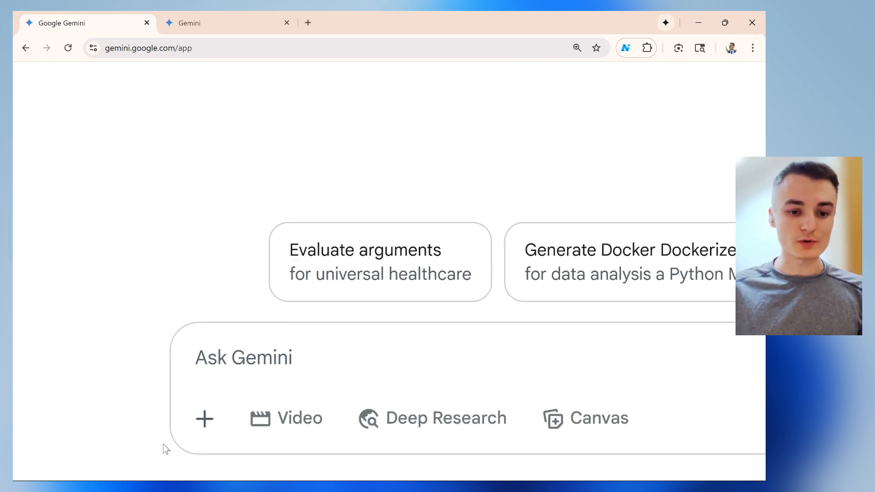
{"action": "mouse_move", "coordinate": [204, 419]}
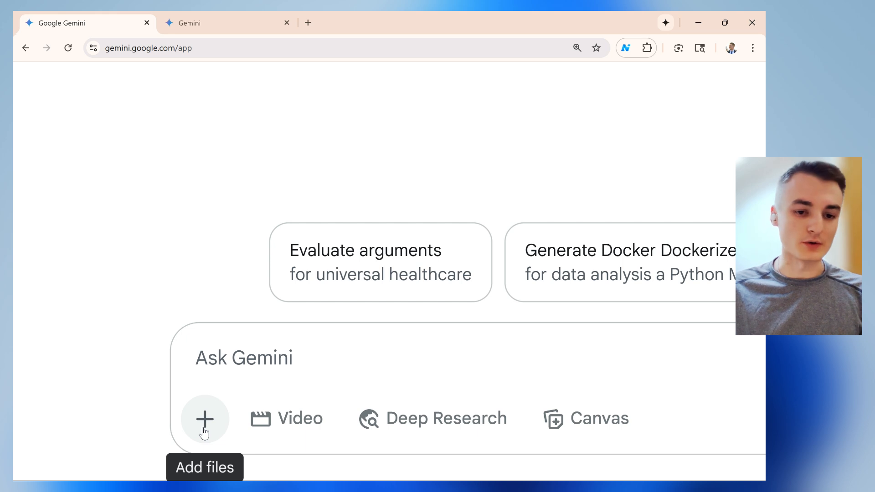
- Show the attach-file menu (Upload files / Add from Drive / Import code) under the Ask Gemini box
{"action": "left_click", "coordinate": [204, 419]}
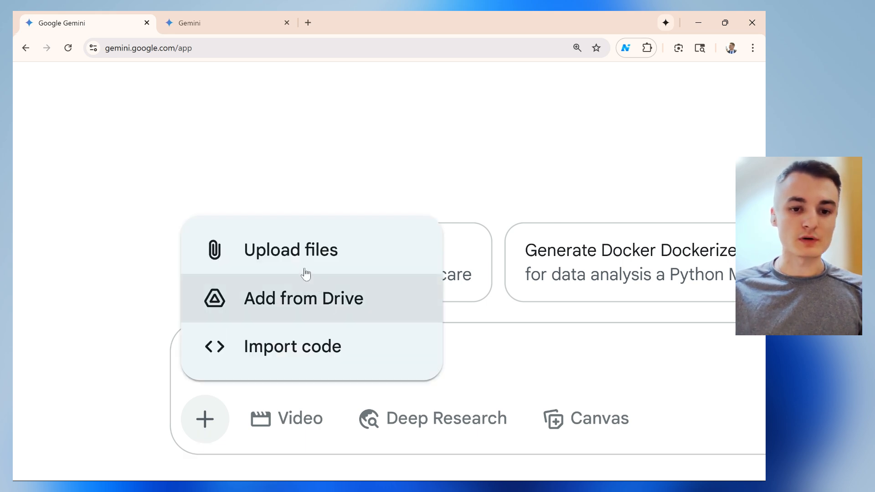
{"action": "mouse_move", "coordinate": [310, 262]}
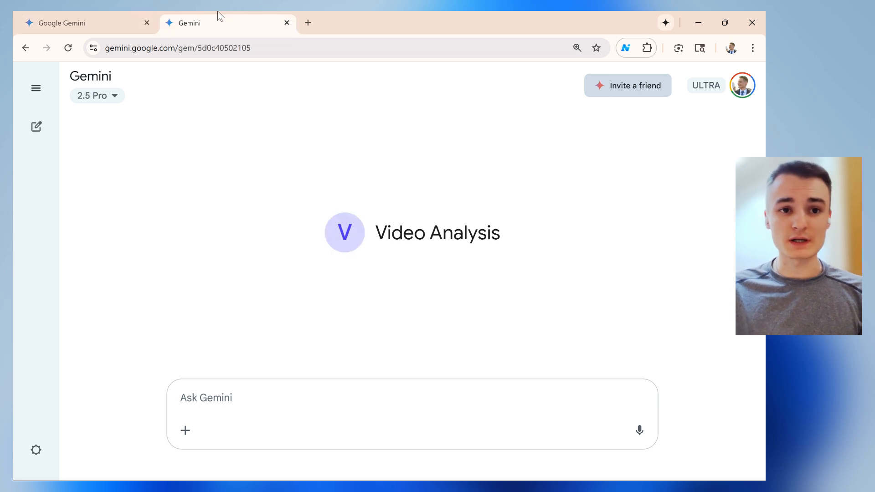
{"action": "mouse_move", "coordinate": [290, 272]}
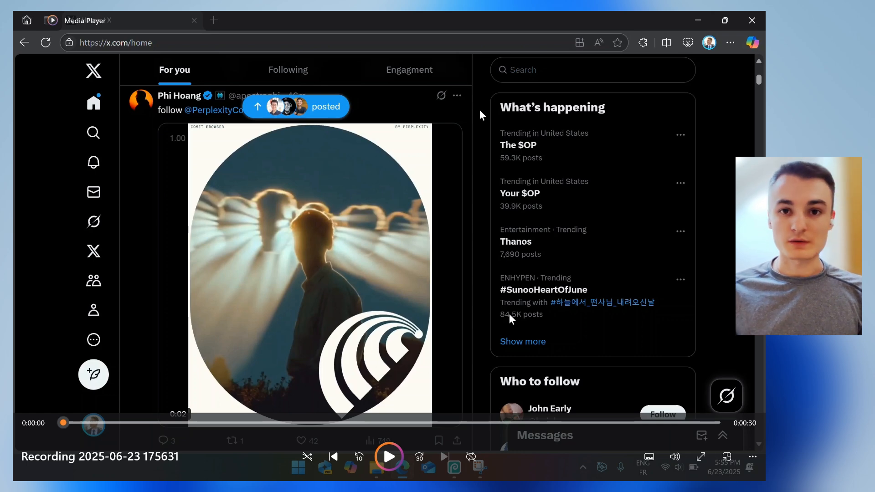
{"action": "mouse_move", "coordinate": [479, 330]}
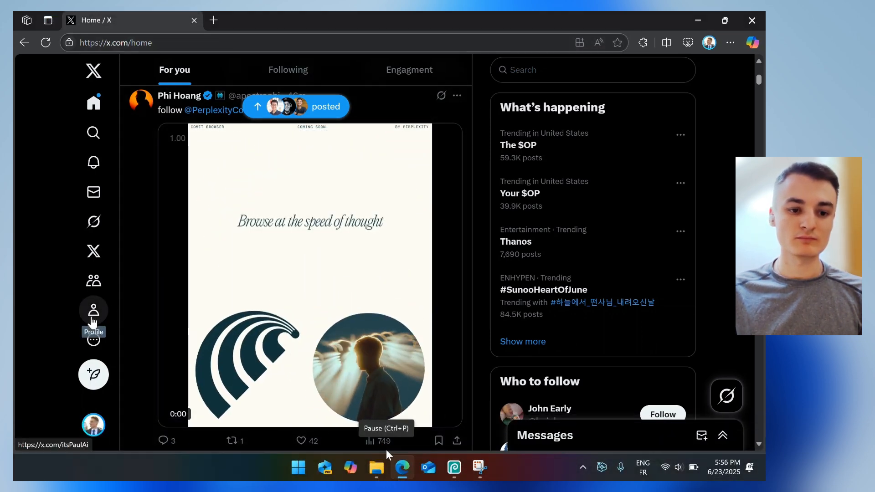
- Watch the recording go from the X profile to the full Followers list and scroll it
{"action": "left_click", "coordinate": [93, 311]}
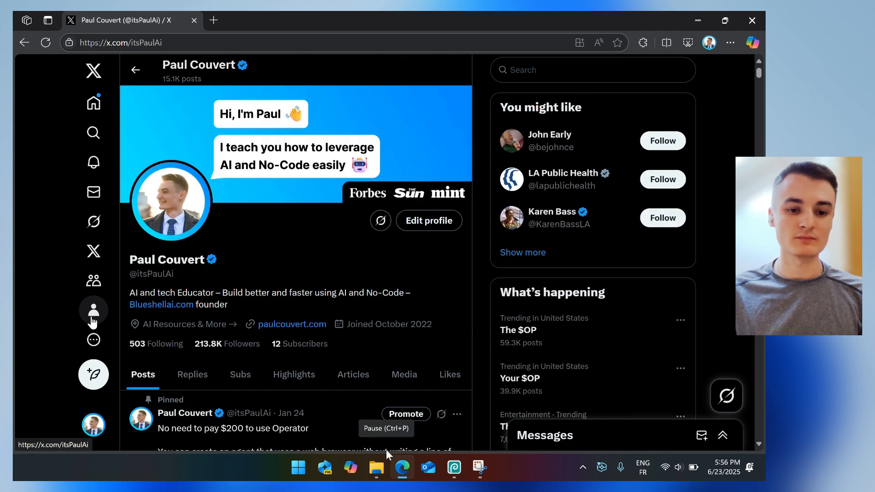
{"action": "mouse_move", "coordinate": [227, 343]}
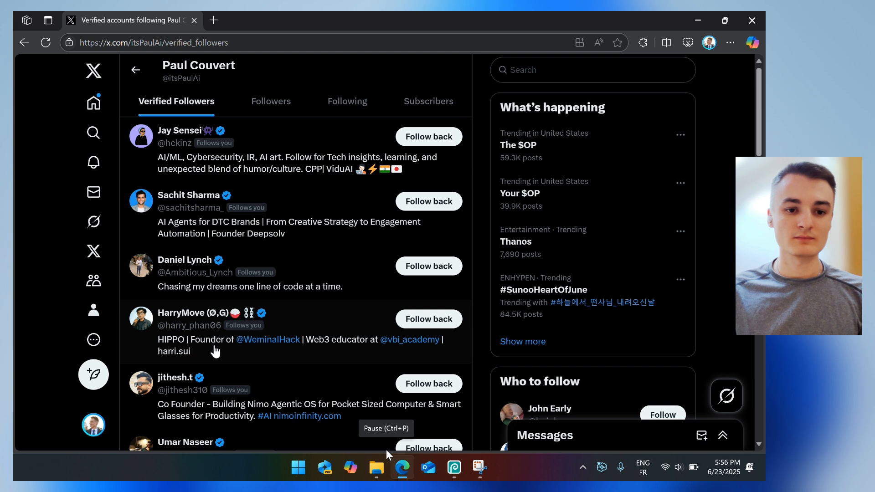
{"action": "mouse_move", "coordinate": [159, 163]}
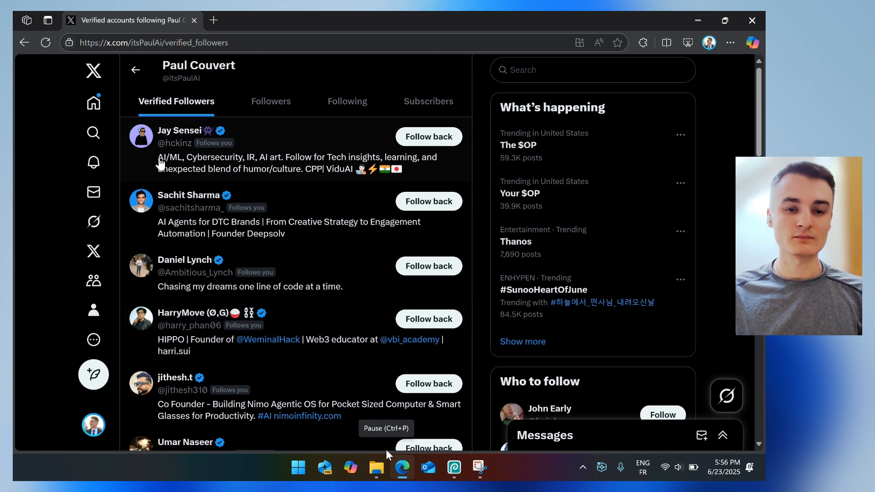
{"action": "left_click", "coordinate": [270, 101]}
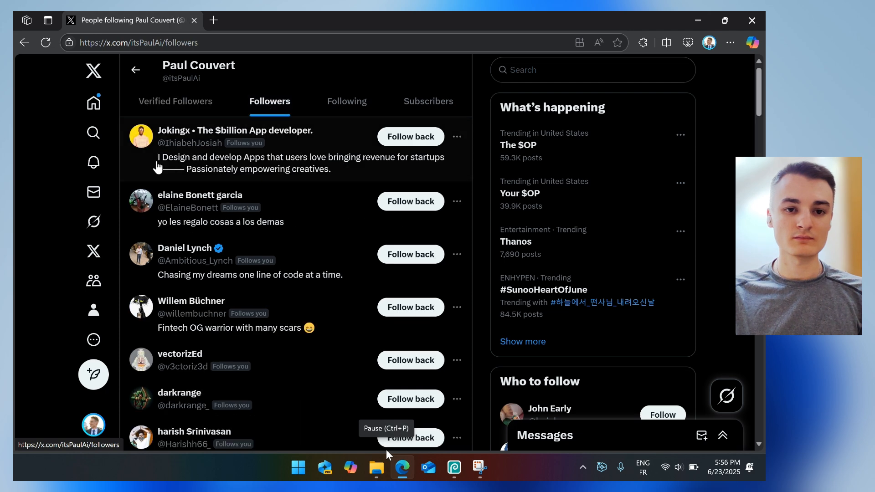
{"action": "scroll", "scroll_direction": "down", "scroll_amount": 3}
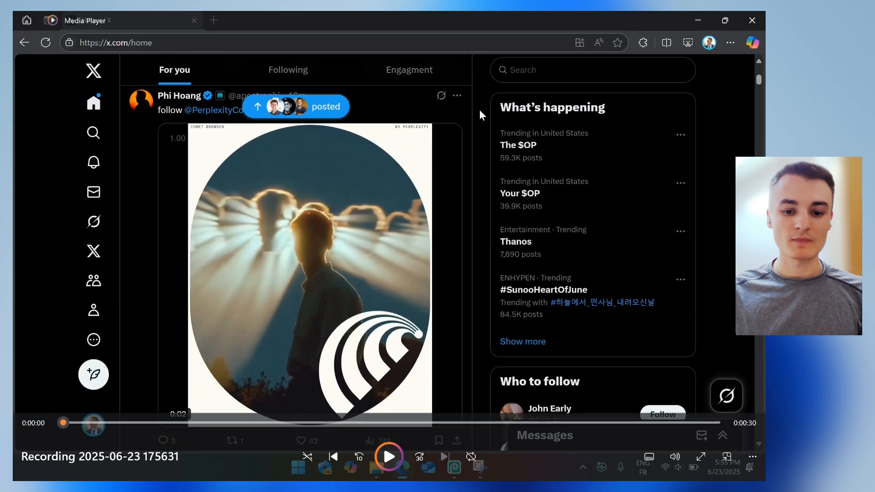
{"action": "mouse_move", "coordinate": [578, 301]}
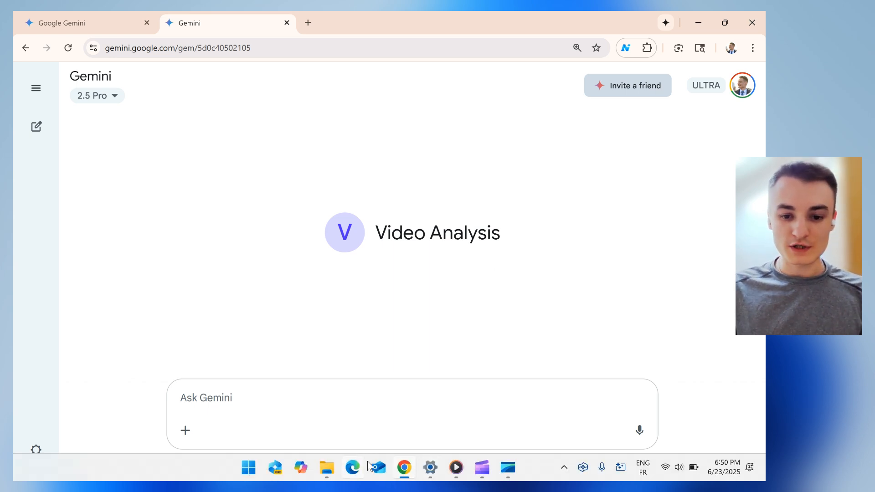
- Send the attached recording with the prompt 'process' to the Video Analysis gem
{"action": "left_click", "coordinate": [327, 468]}
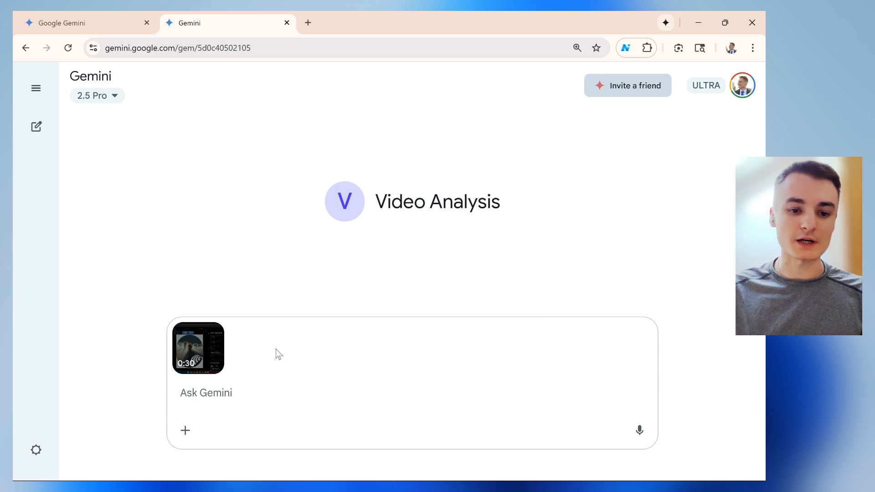
{"action": "type", "text": "process"}
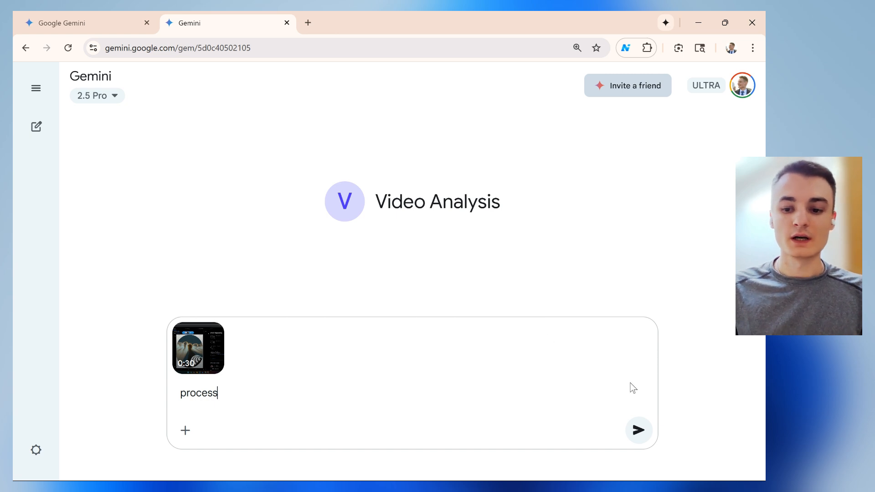
{"action": "left_click", "coordinate": [639, 430]}
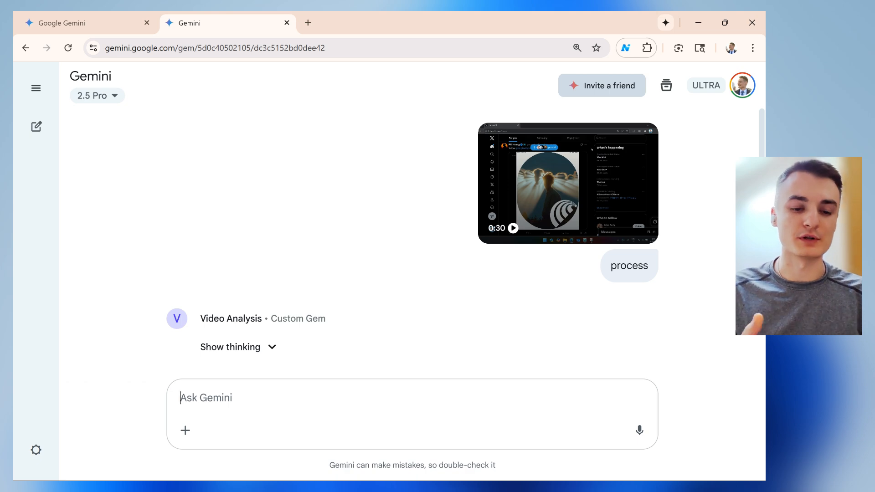
{"action": "scroll", "scroll_direction": "down", "scroll_amount": 3}
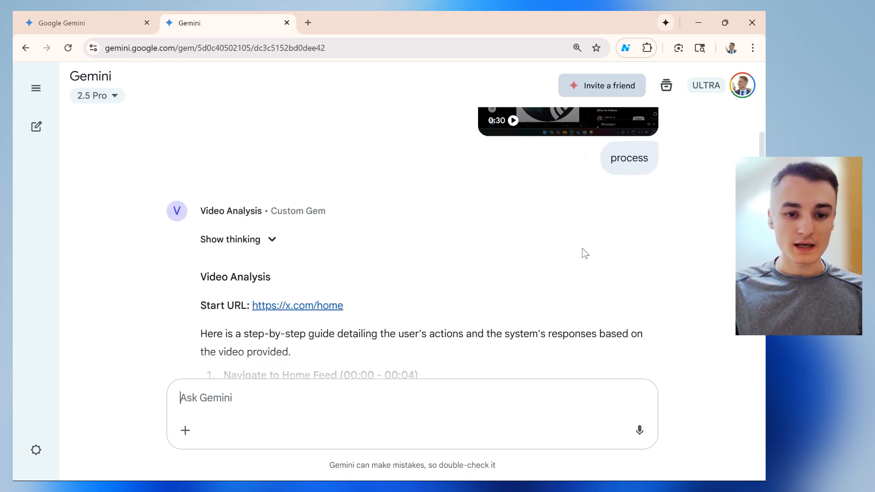
{"action": "scroll", "scroll_direction": "down", "scroll_amount": 3}
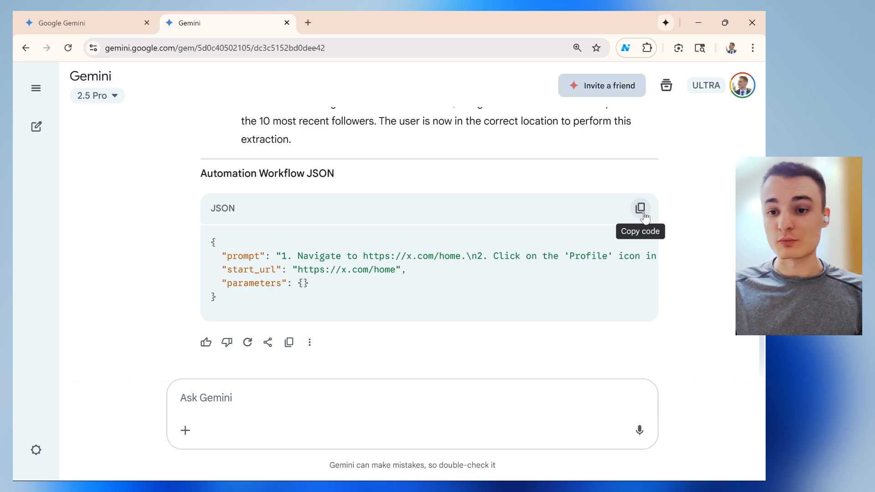
{"action": "left_click", "coordinate": [640, 208]}
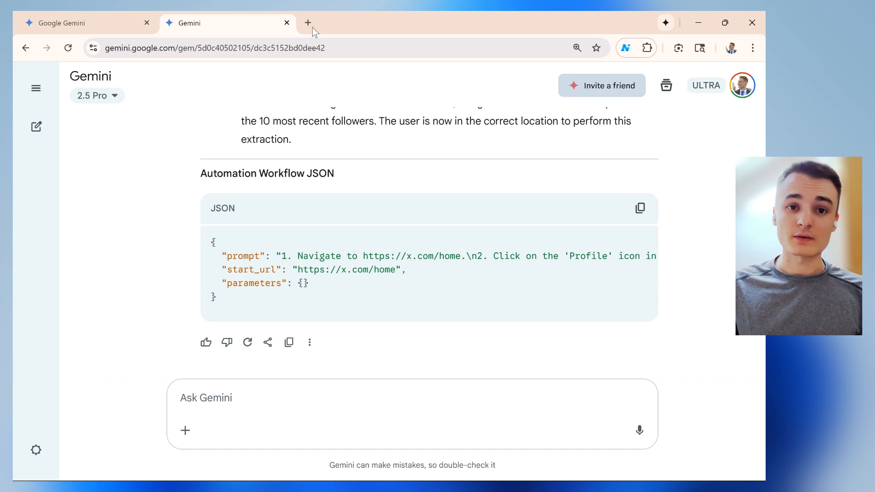
- Bring up Nanobrowser's model settings from its panel in a new tab
{"action": "left_click", "coordinate": [308, 23]}
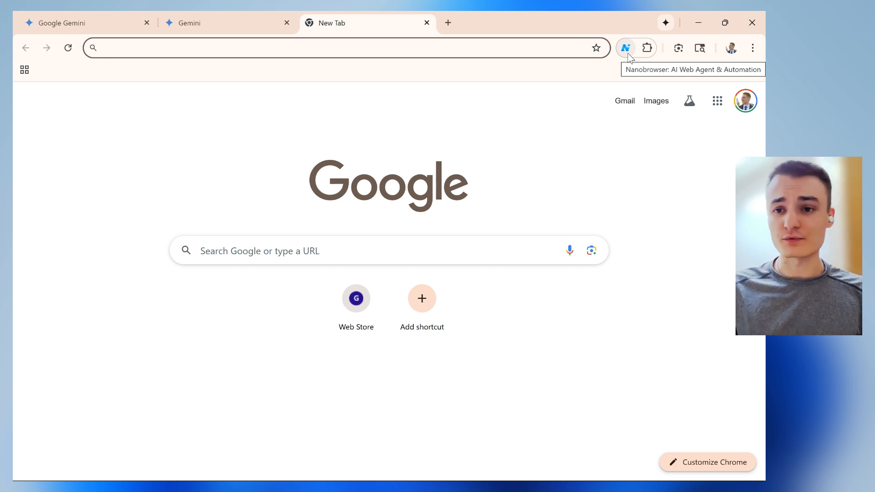
{"action": "left_click", "coordinate": [625, 47]}
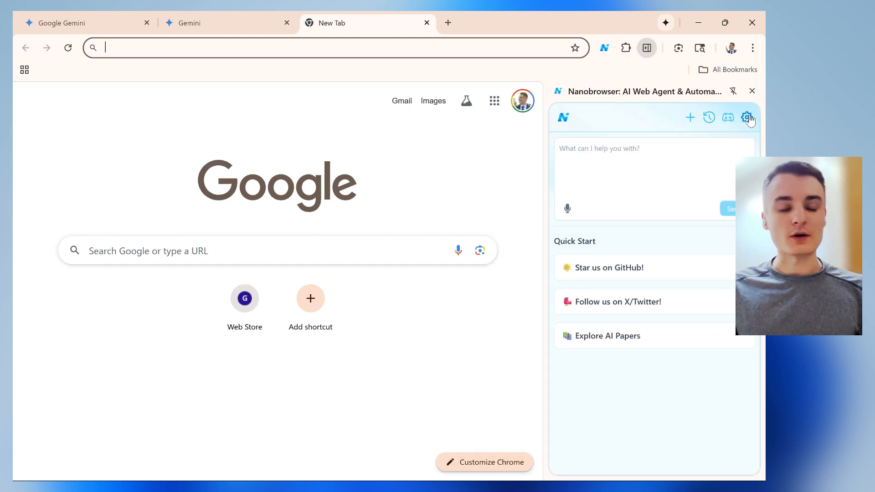
{"action": "left_click", "coordinate": [747, 117]}
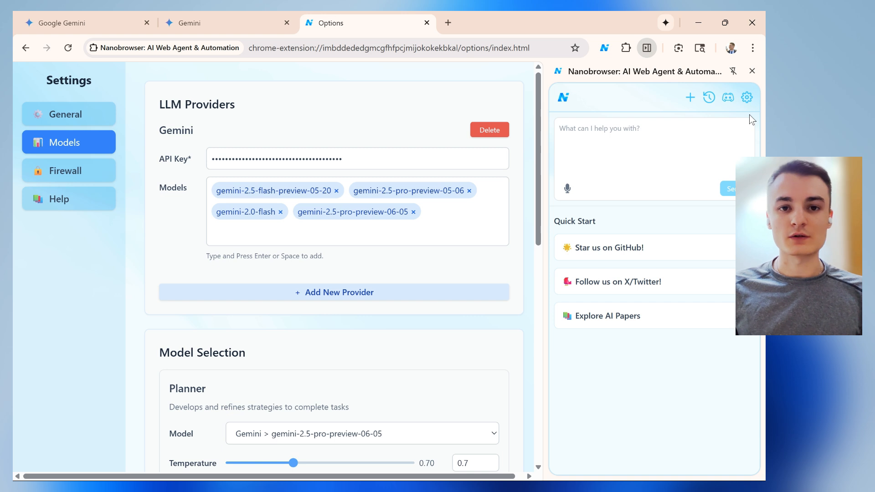
{"action": "mouse_move", "coordinate": [420, 146]}
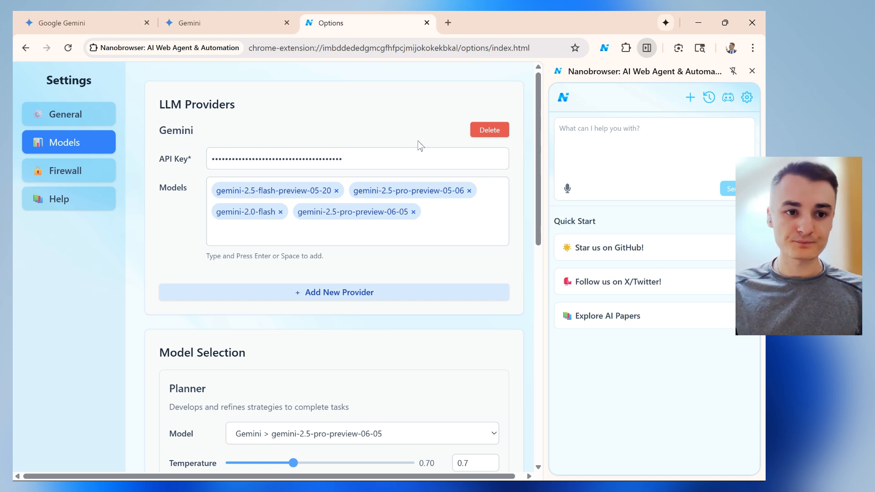
{"action": "mouse_move", "coordinate": [266, 123]}
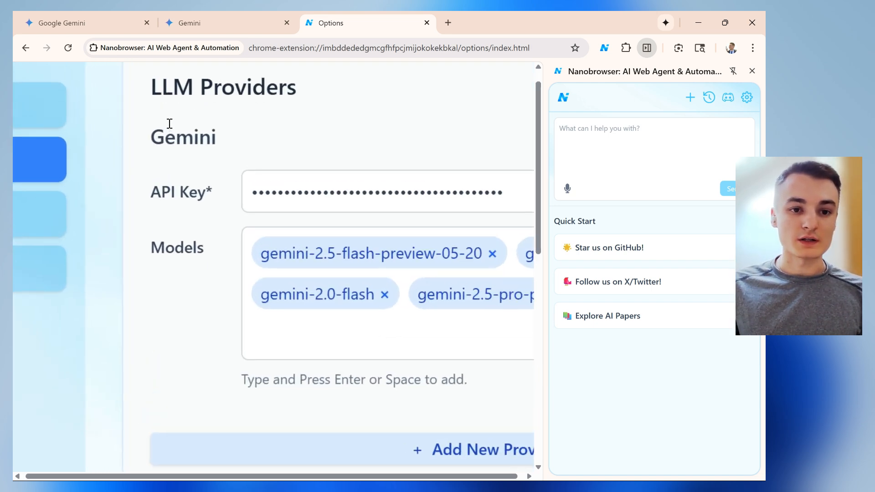
- Review the Gemini provider and Planner/Navigator models, then close the panel
{"action": "scroll", "scroll_direction": "down", "scroll_amount": 3}
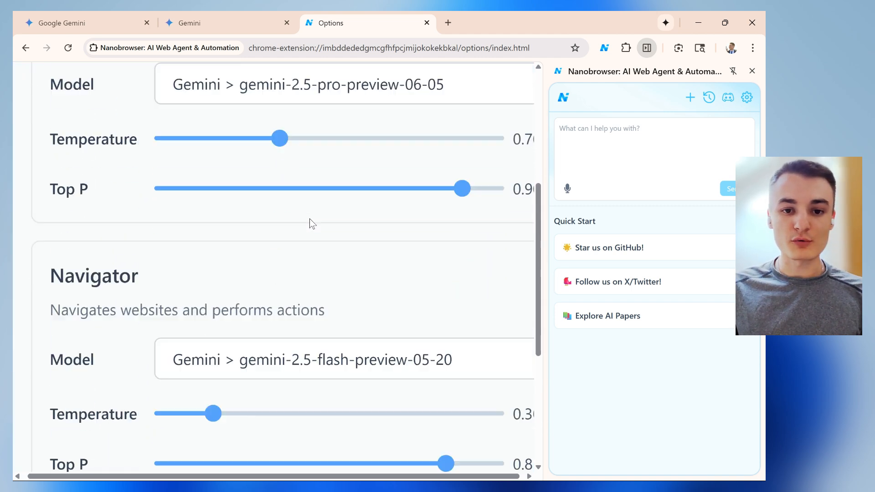
{"action": "scroll", "scroll_direction": "down", "scroll_amount": 3}
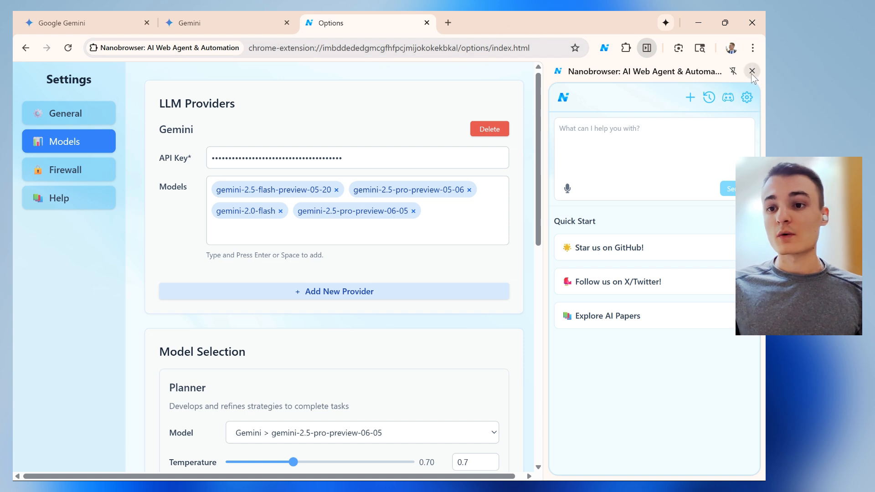
{"action": "left_click", "coordinate": [752, 71]}
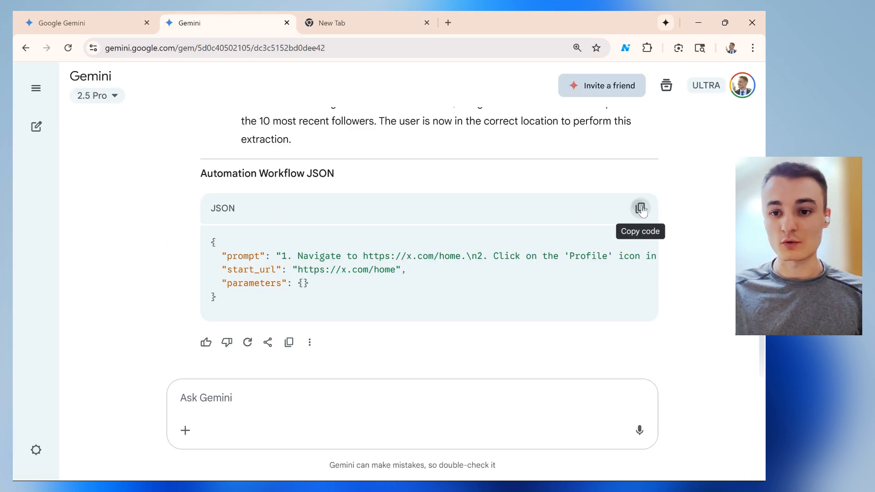
- Submit the copied workflow JSON as a Nanobrowser task targeting the X followers list
{"action": "left_click", "coordinate": [367, 23]}
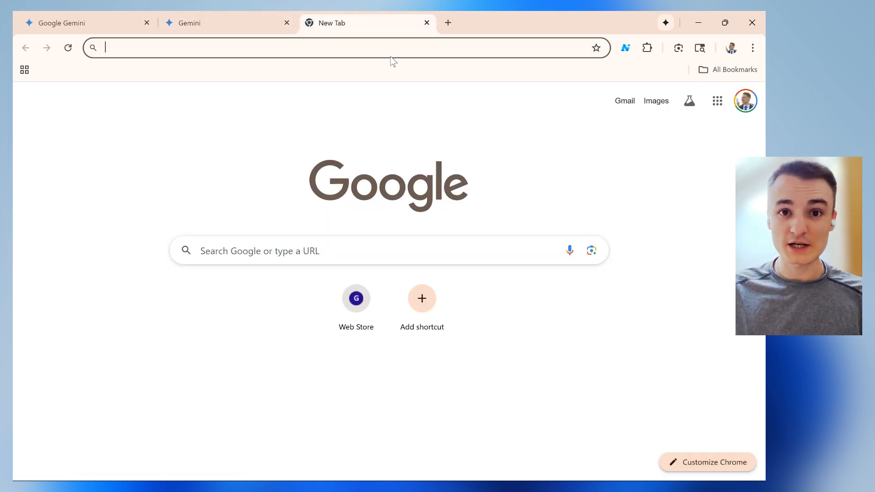
{"action": "left_click", "coordinate": [625, 48]}
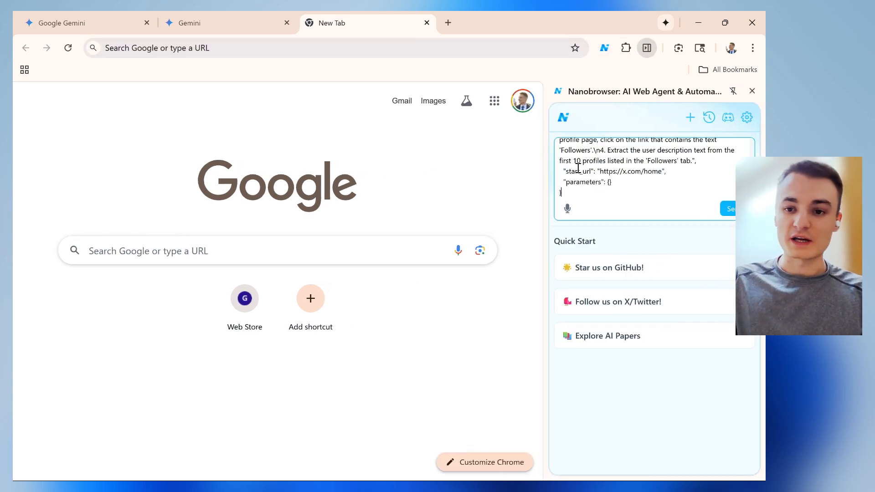
{"action": "left_click", "coordinate": [732, 208]}
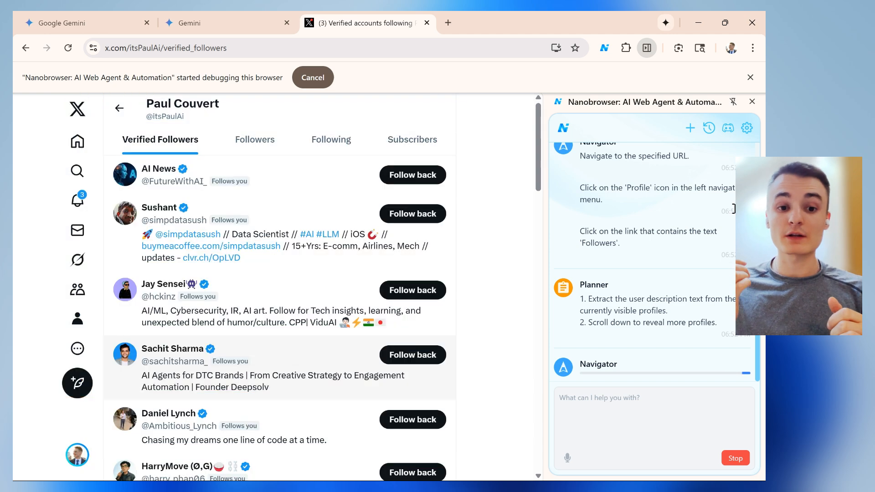
- Let the agent scroll the Verified Followers list while caching descriptions and marking elements
{"action": "scroll", "scroll_direction": "down", "scroll_amount": 3}
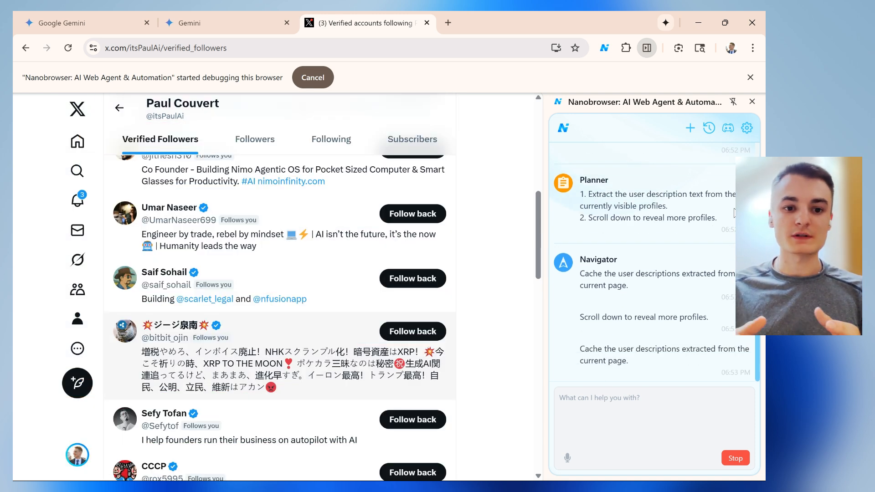
{"action": "scroll", "scroll_direction": "down", "scroll_amount": 3}
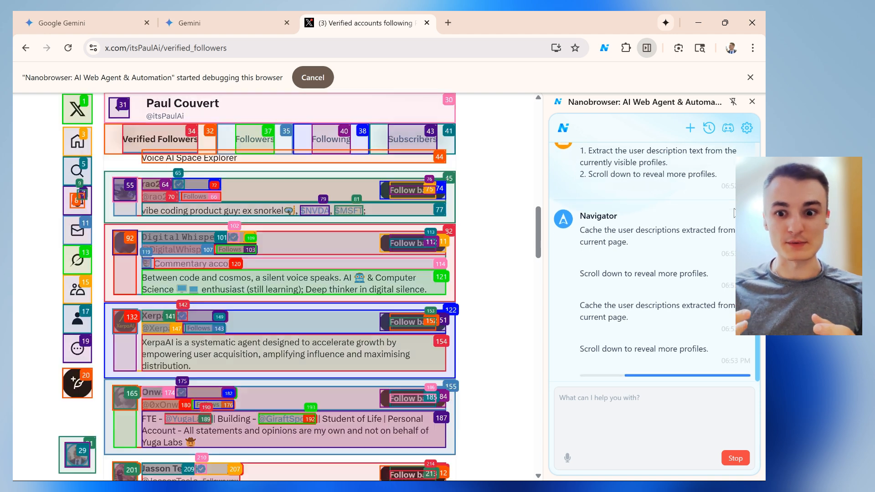